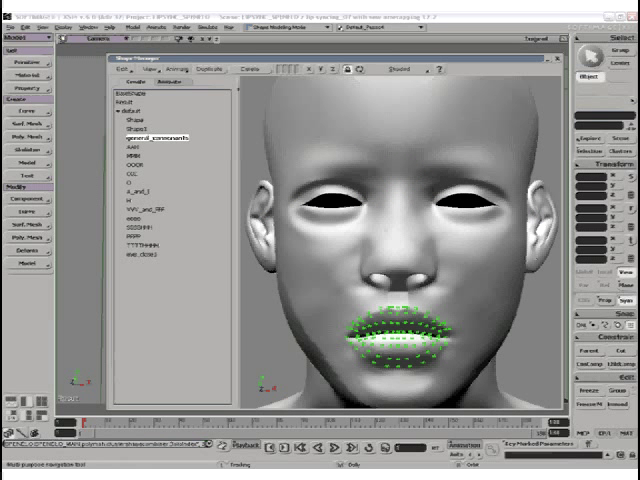
left_click(132, 160)
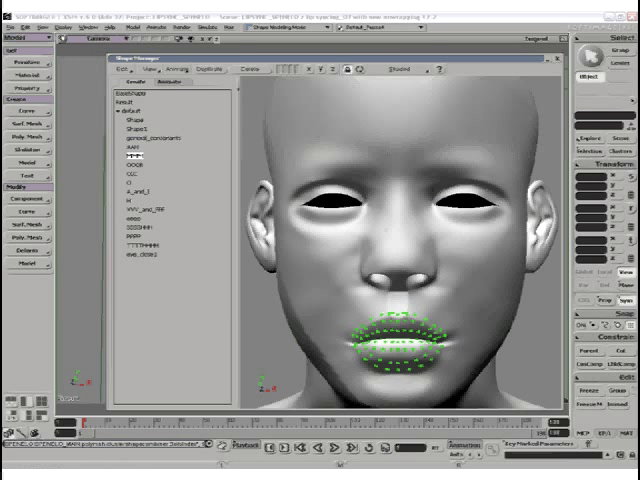